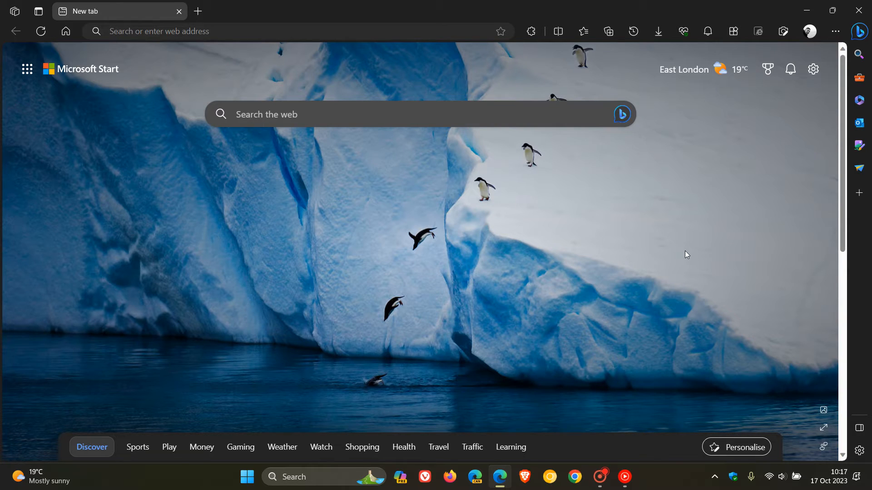
mouse_move(592, 247)
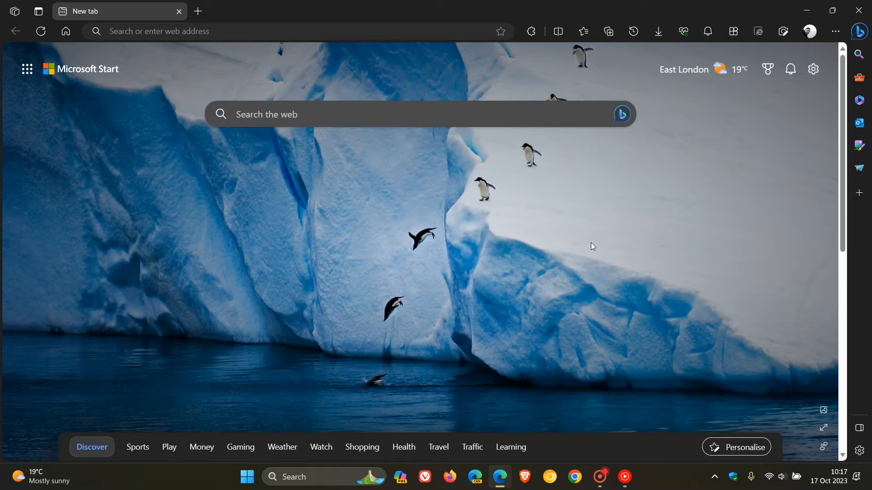
mouse_move(625, 249)
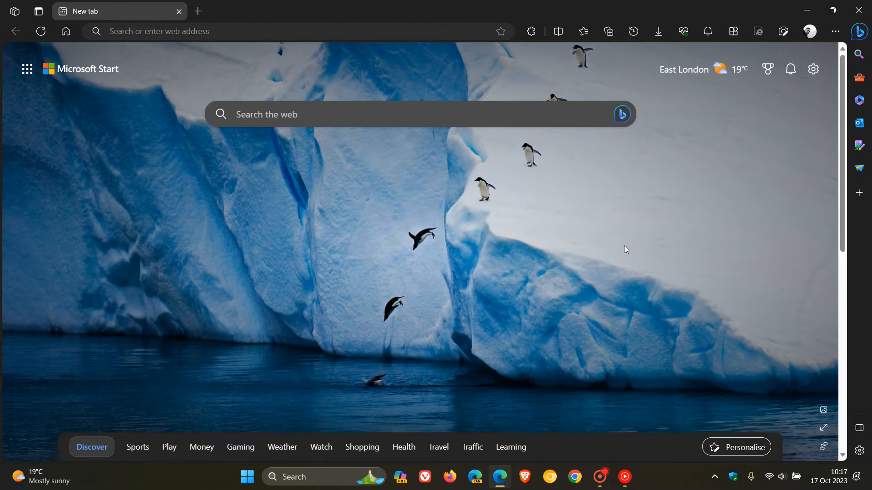
mouse_move(456, 341)
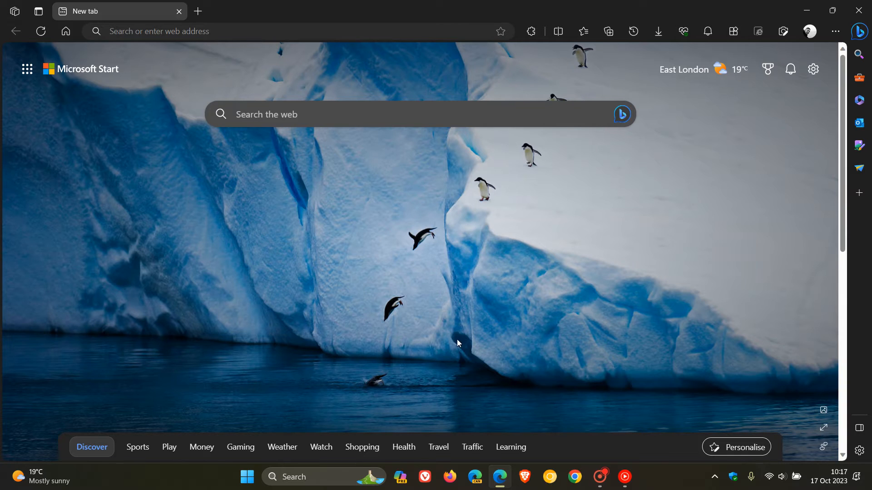
mouse_move(605, 236)
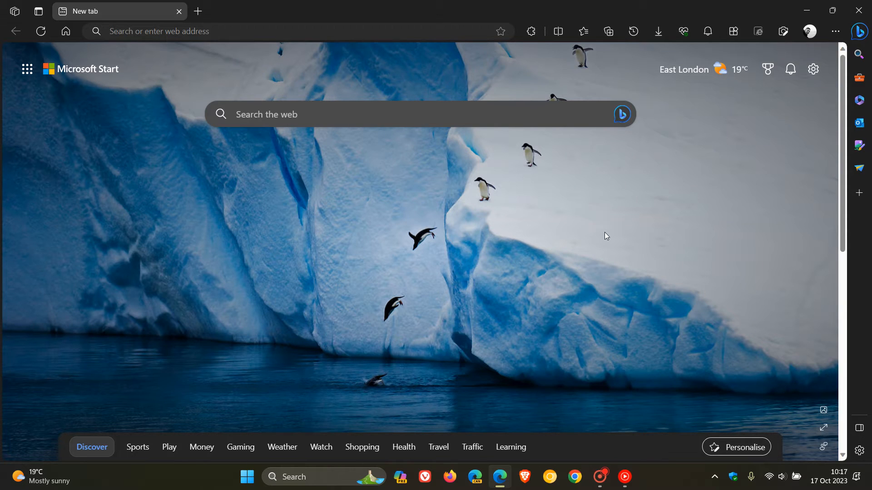
mouse_move(594, 247)
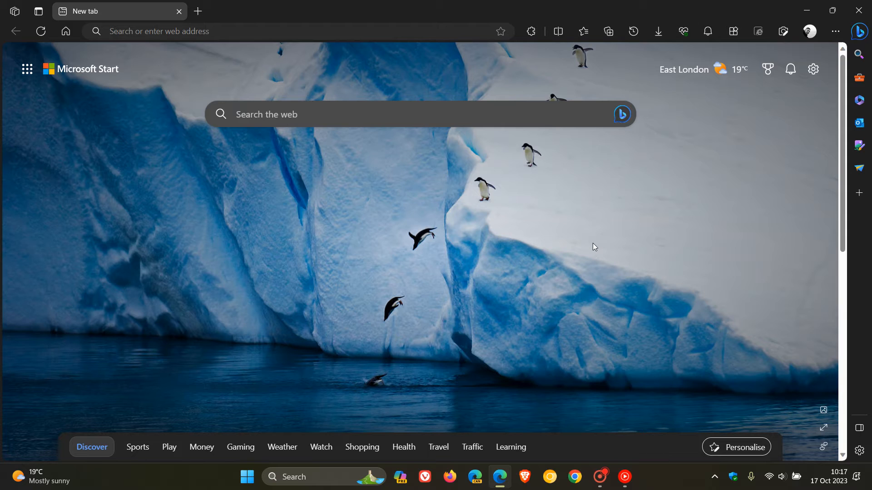
mouse_move(560, 246)
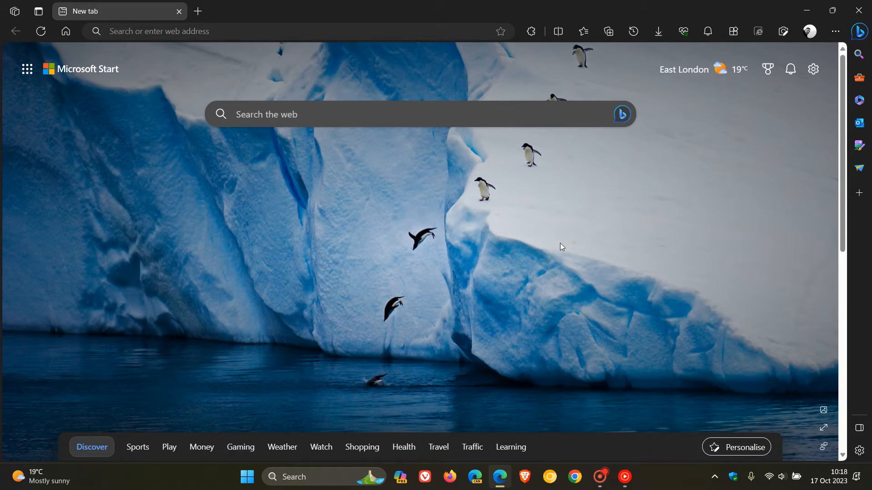
mouse_move(658, 50)
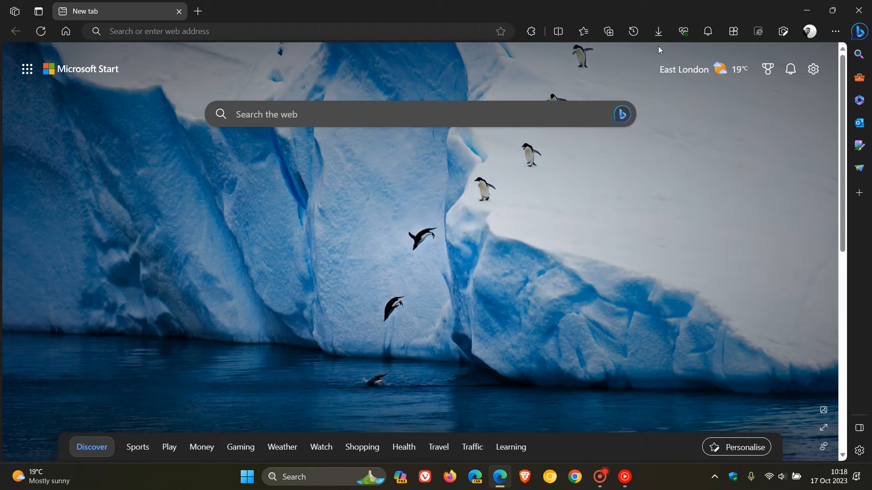
mouse_move(633, 31)
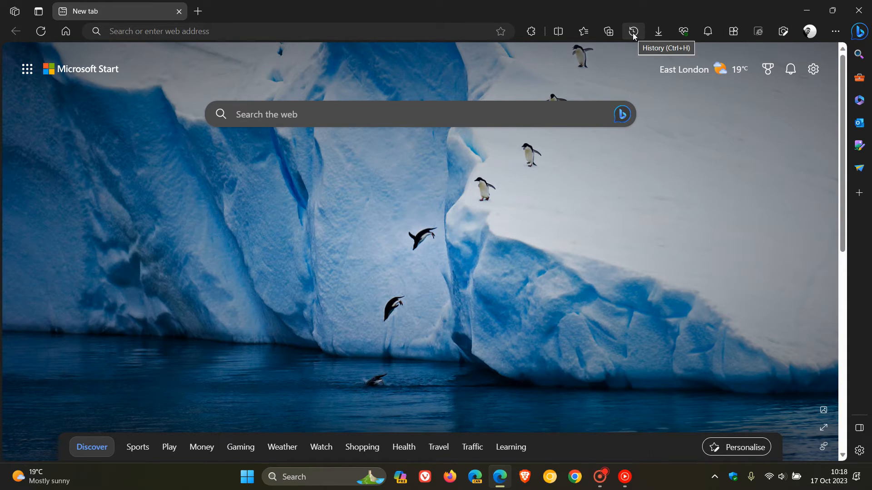
mouse_move(810, 32)
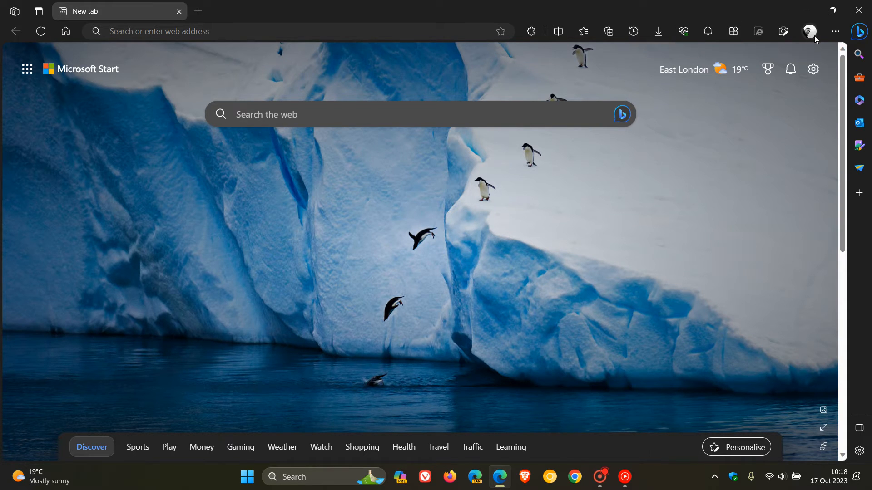
Step: Open History from Edge's main menu and choose Export browsing data from its More options
left_click(835, 31)
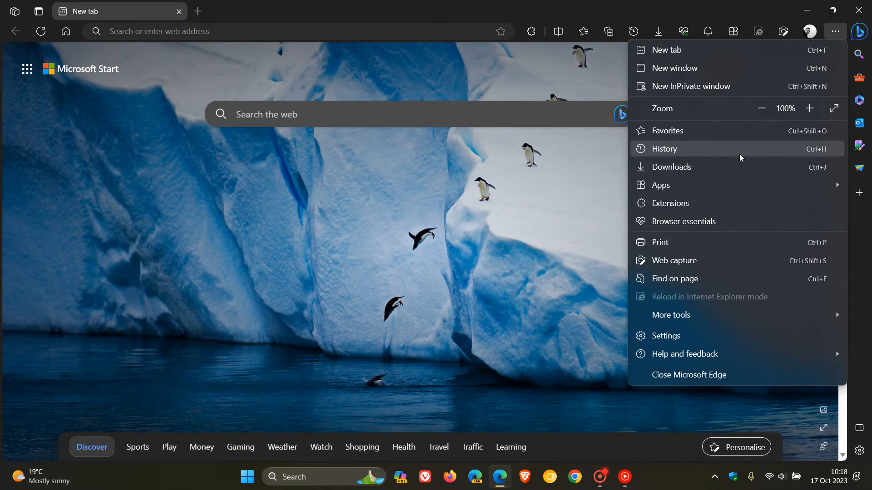
left_click(663, 148)
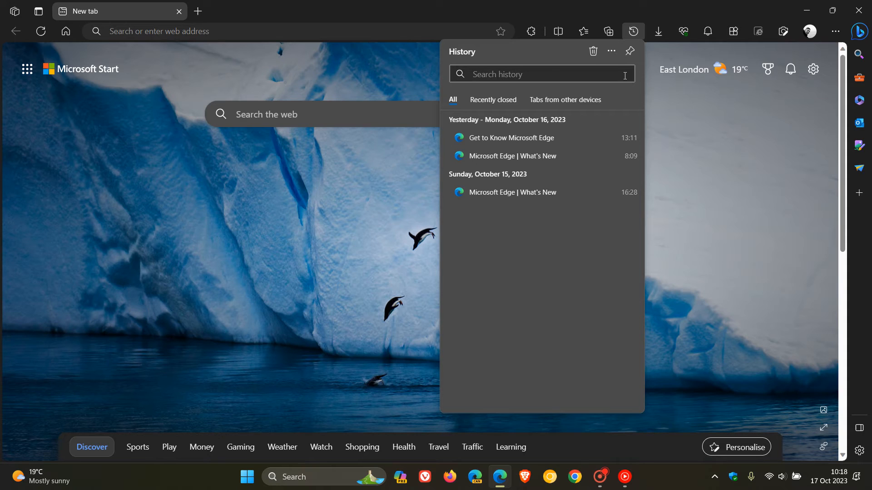
mouse_move(610, 51)
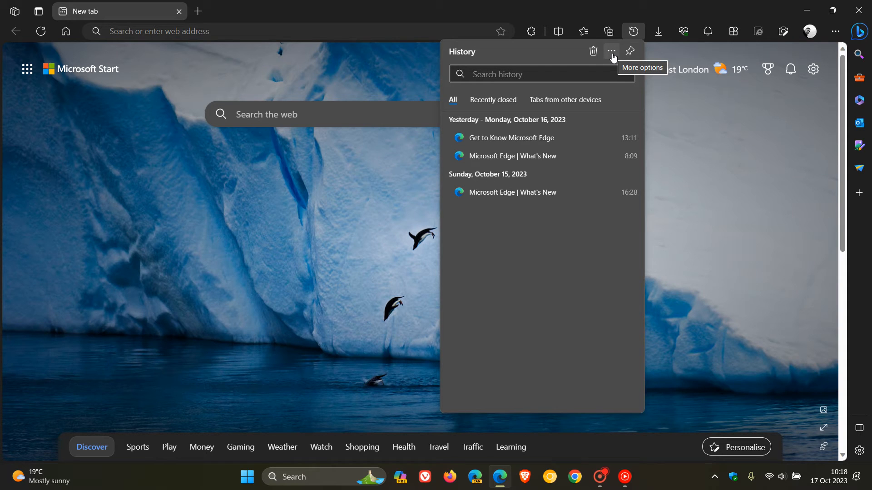
left_click(610, 52)
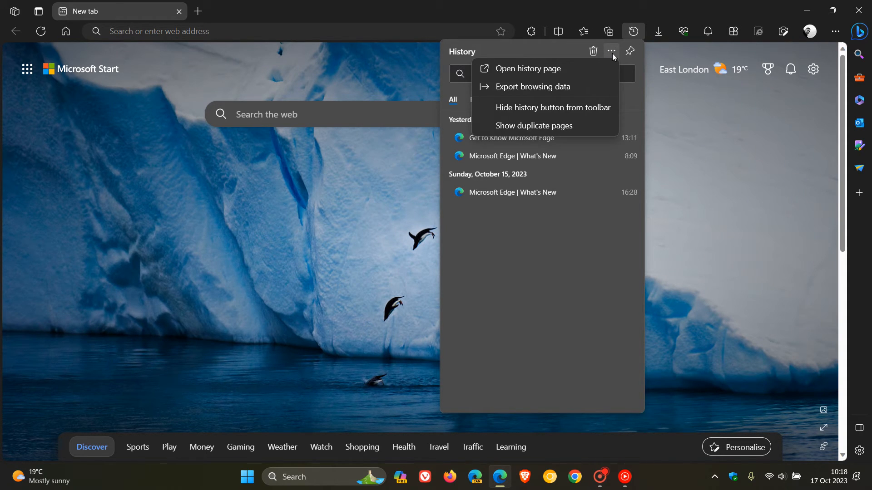
mouse_move(531, 87)
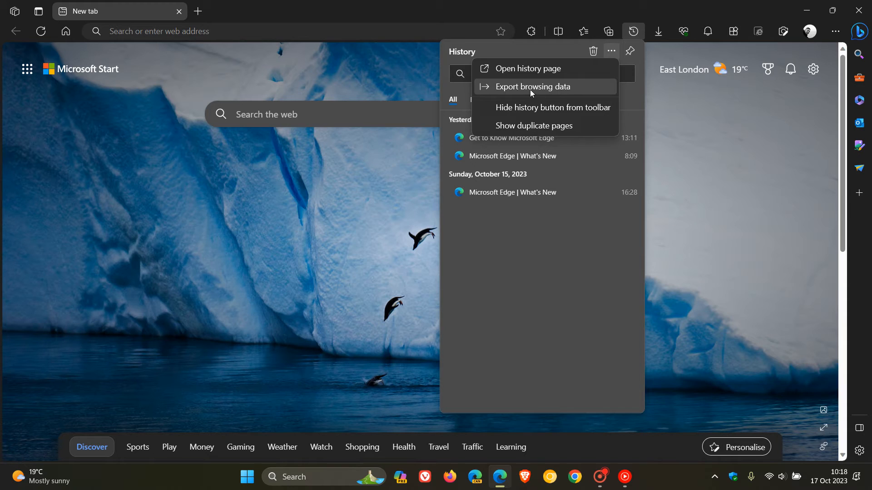
mouse_move(536, 94)
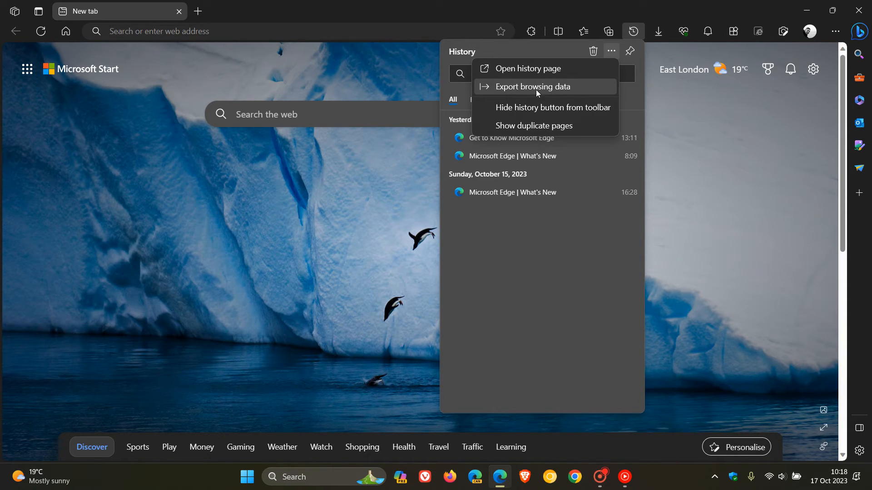
mouse_move(527, 92)
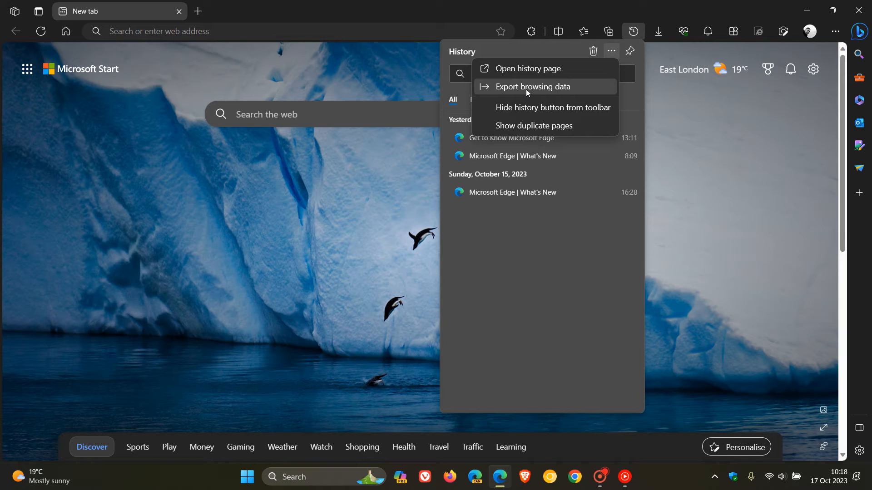
mouse_move(554, 89)
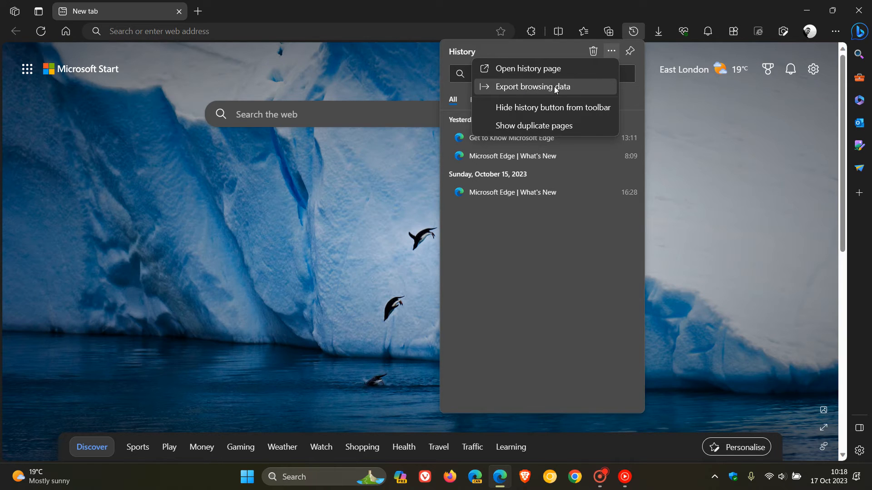
left_click(537, 87)
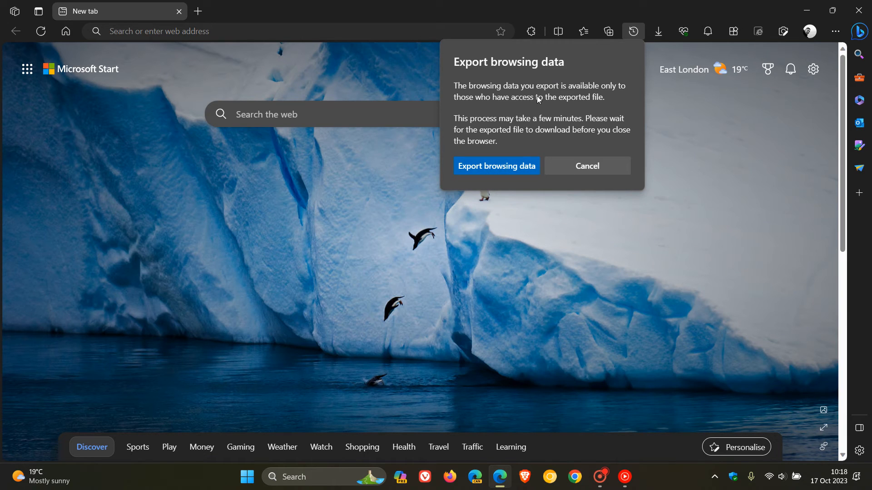
mouse_move(488, 107)
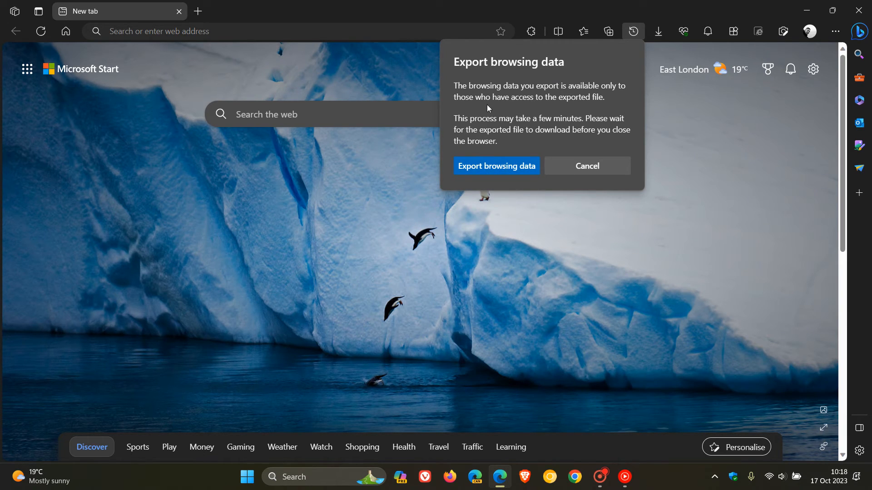
mouse_move(484, 111)
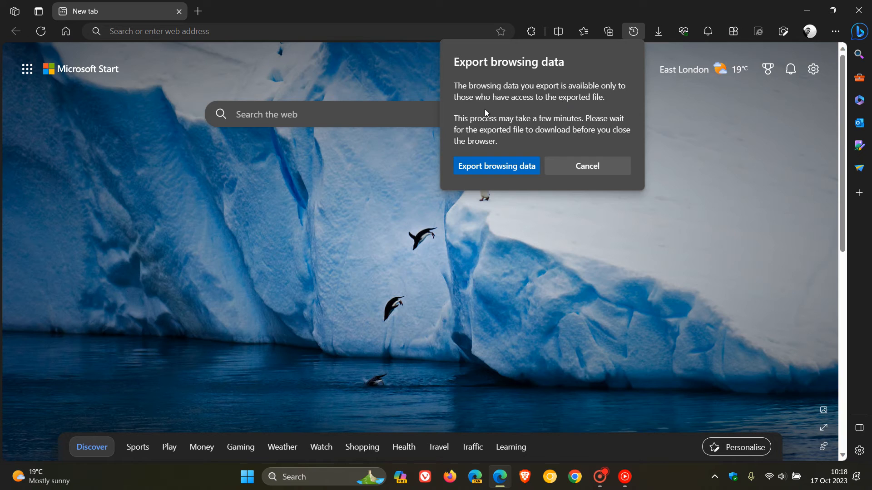
mouse_move(604, 106)
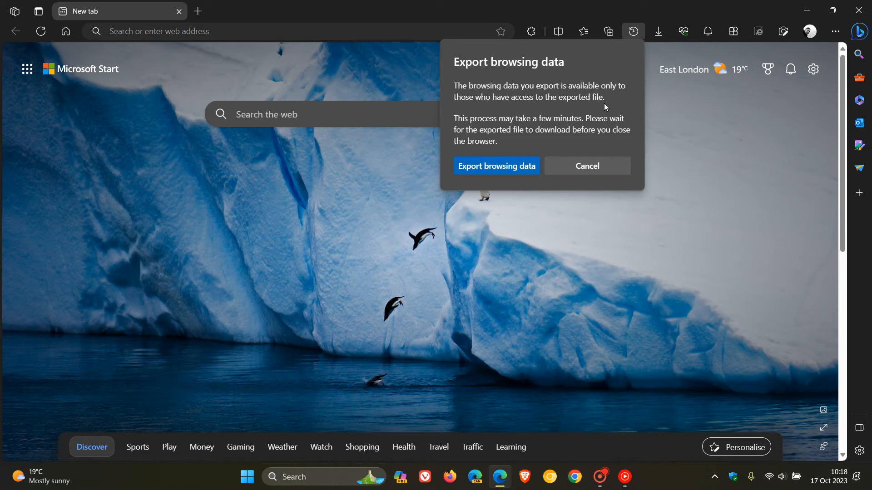
mouse_move(539, 129)
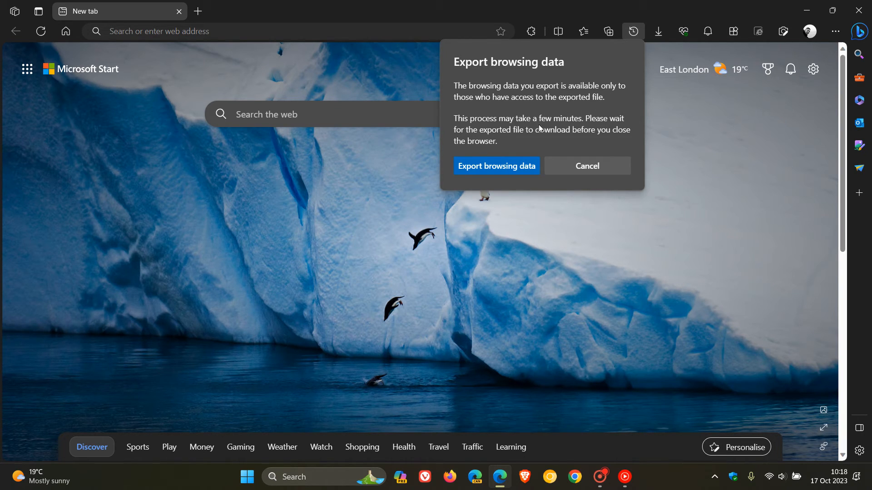
mouse_move(485, 136)
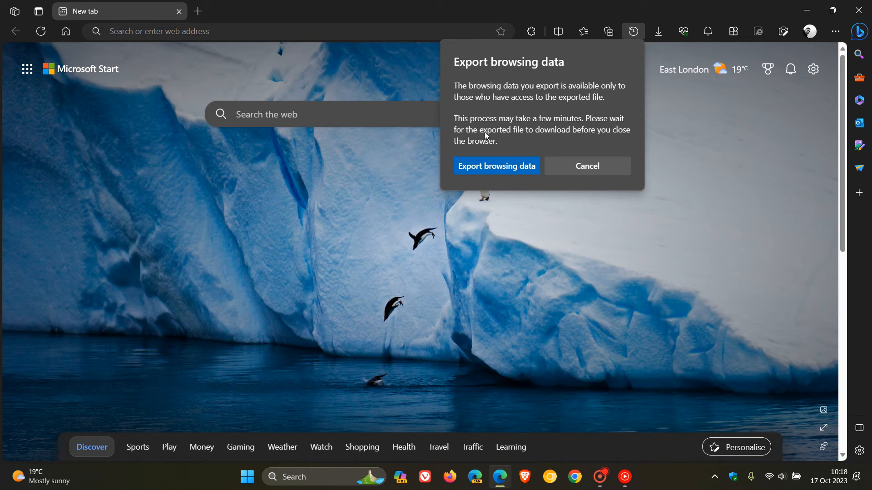
mouse_move(621, 136)
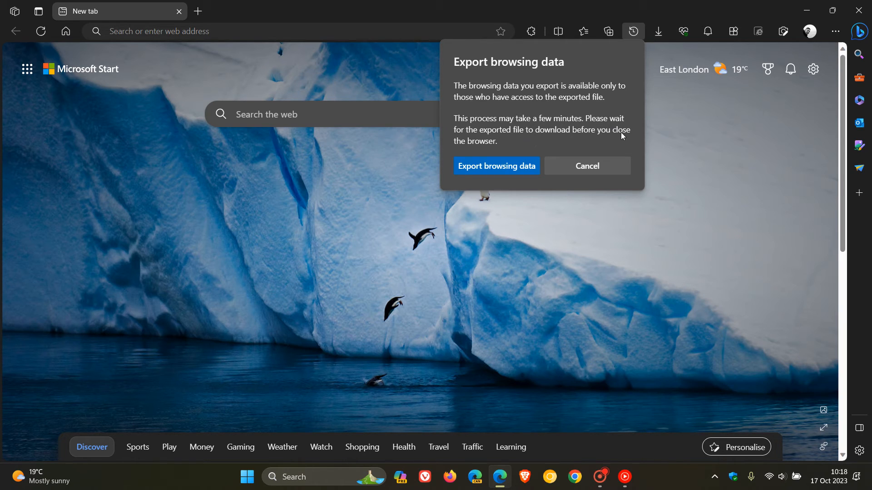
mouse_move(530, 118)
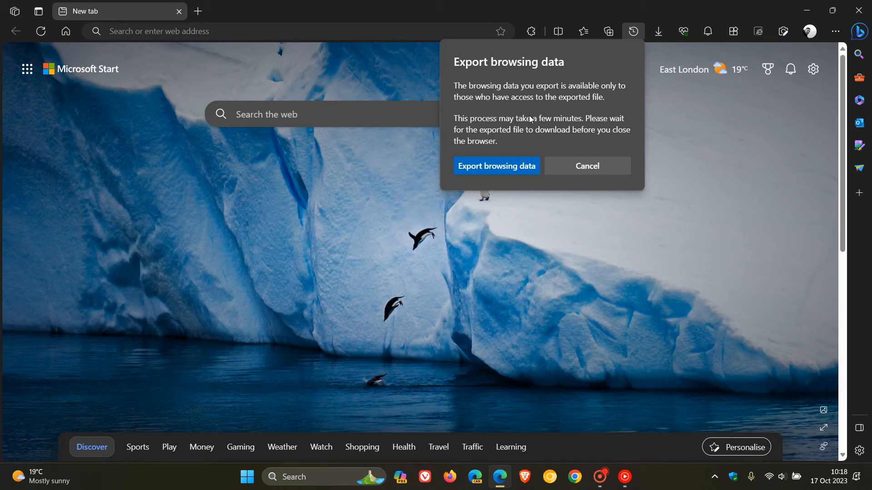
mouse_move(531, 102)
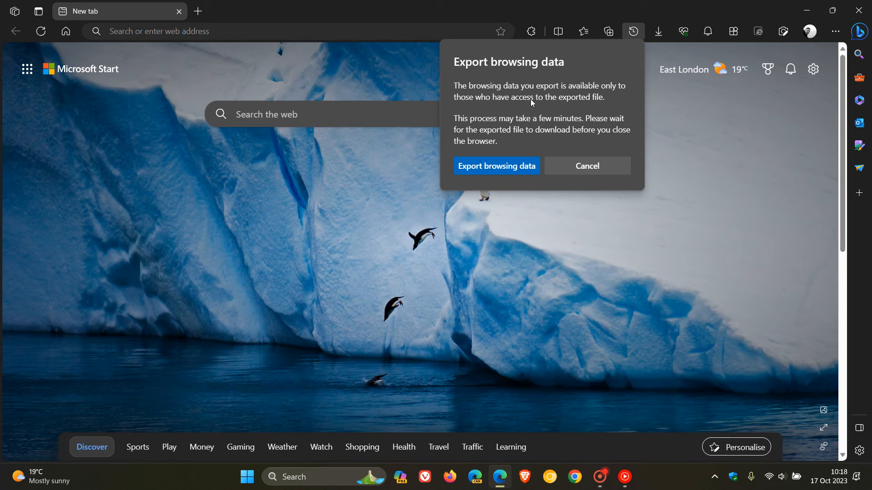
mouse_move(574, 96)
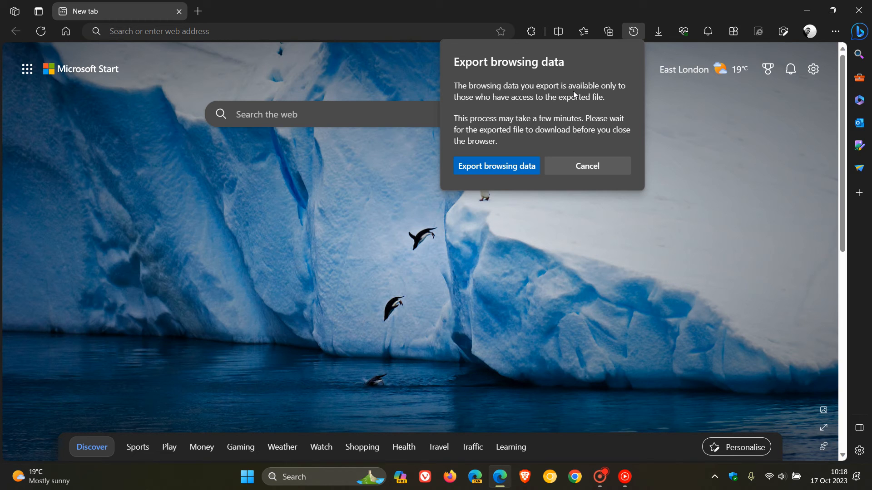
mouse_move(548, 150)
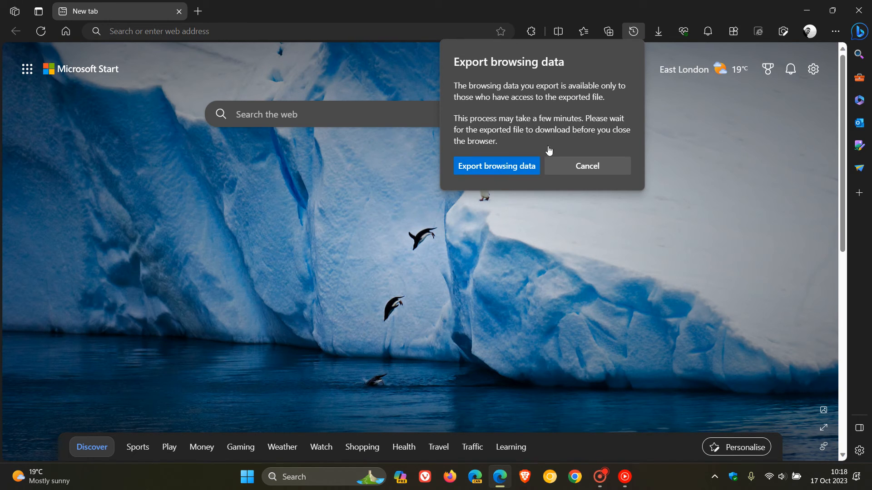
mouse_move(557, 120)
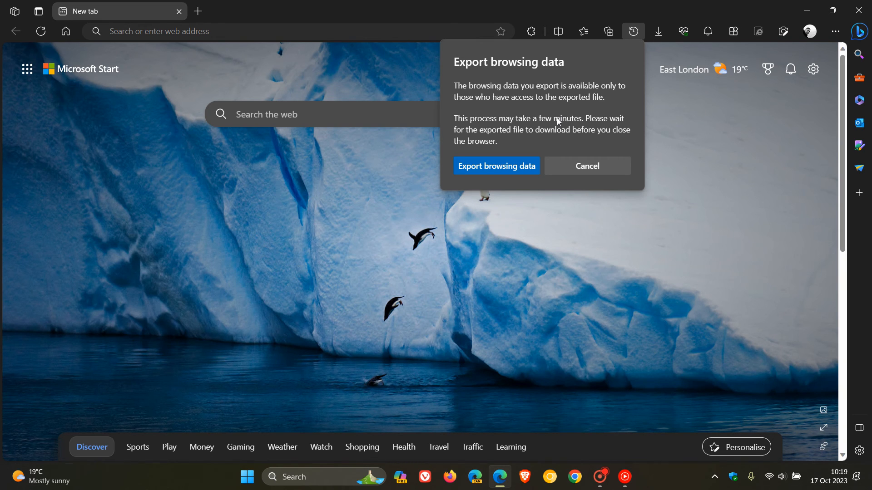
mouse_move(578, 111)
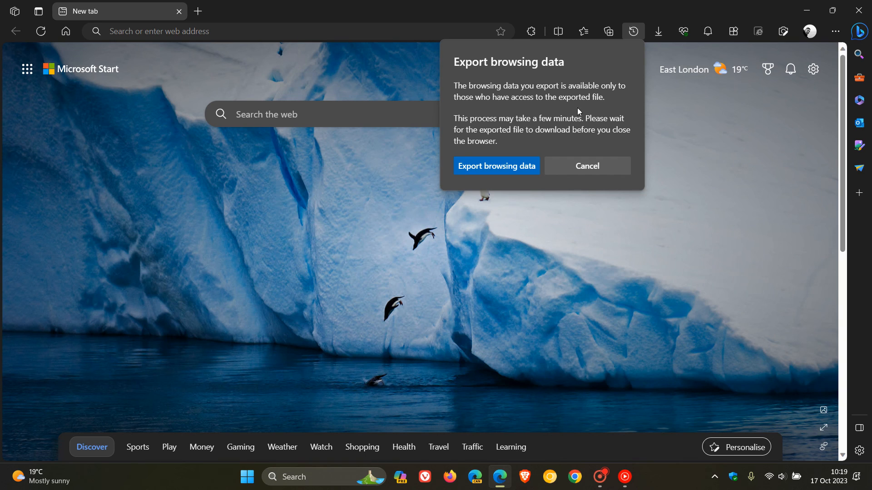
mouse_move(574, 116)
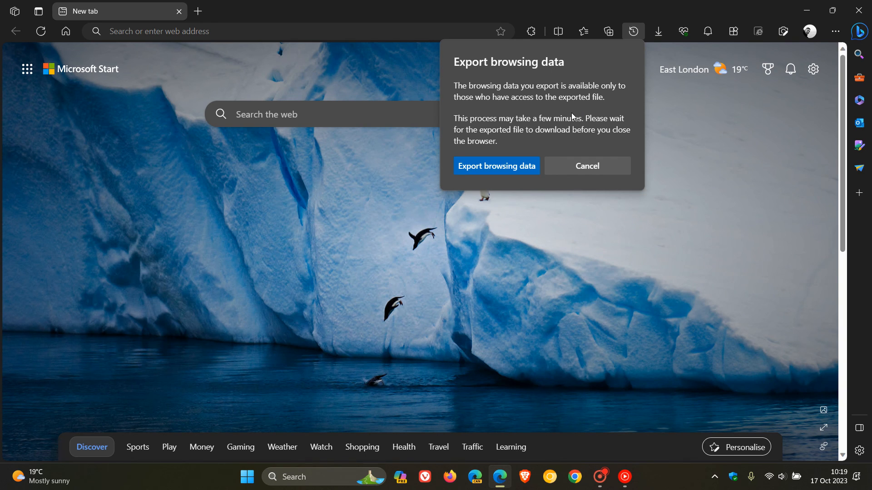
mouse_move(523, 119)
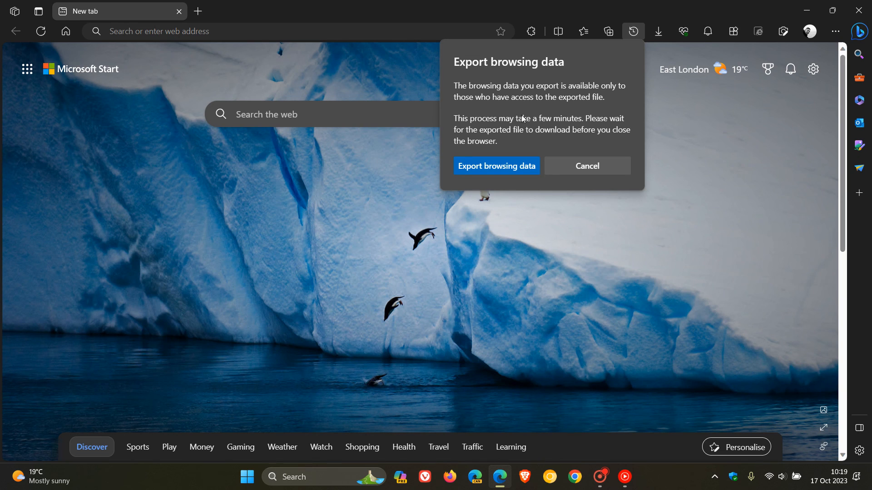
mouse_move(582, 102)
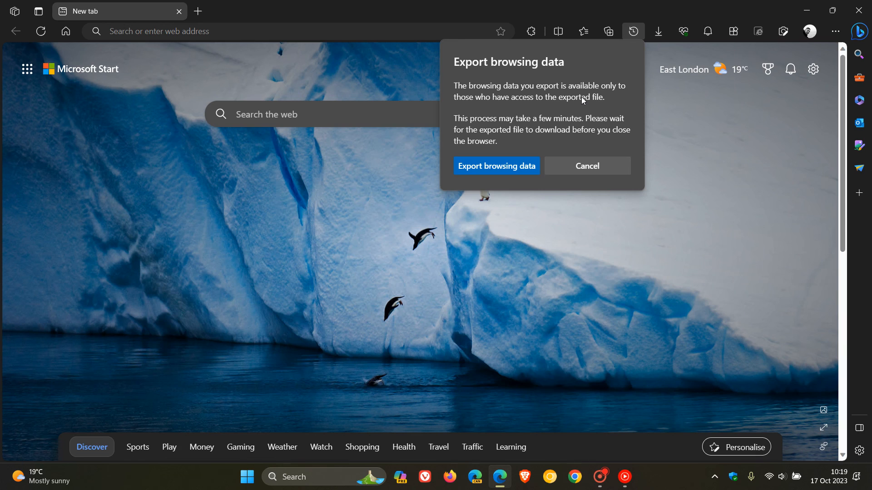
mouse_move(726, 169)
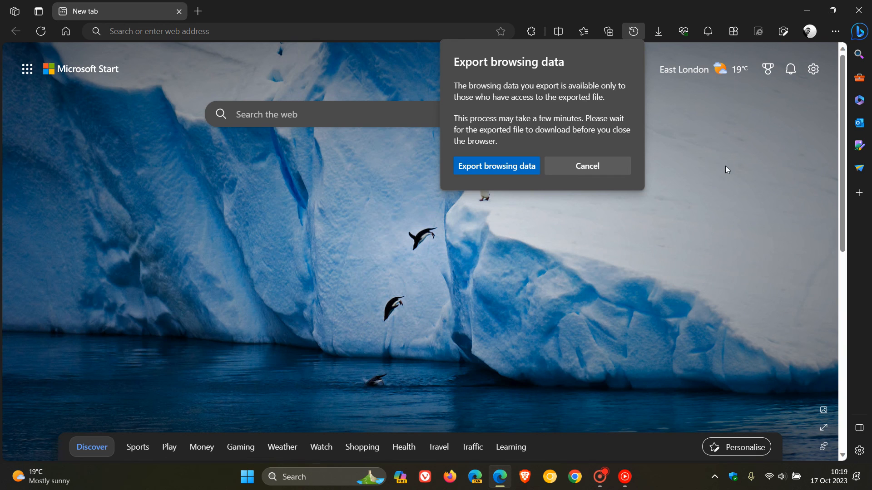
Step: Close the Export browsing data confirmation by clicking on the new tab page
left_click(586, 166)
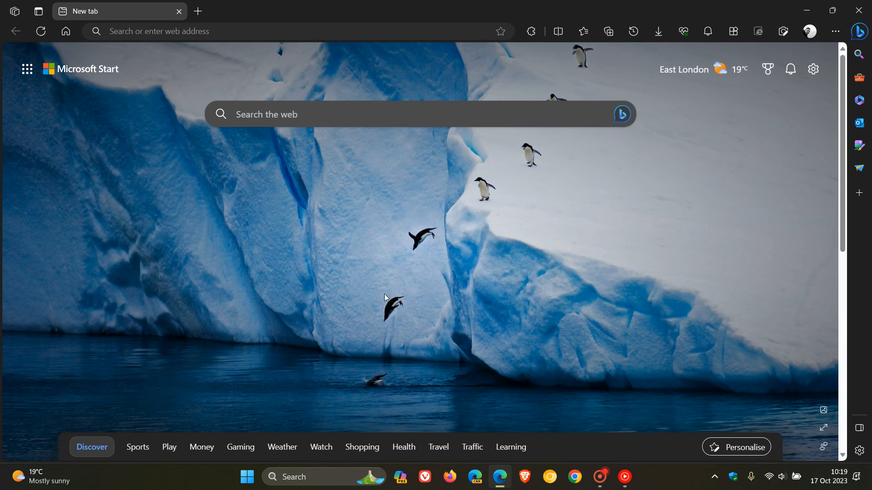
mouse_move(485, 196)
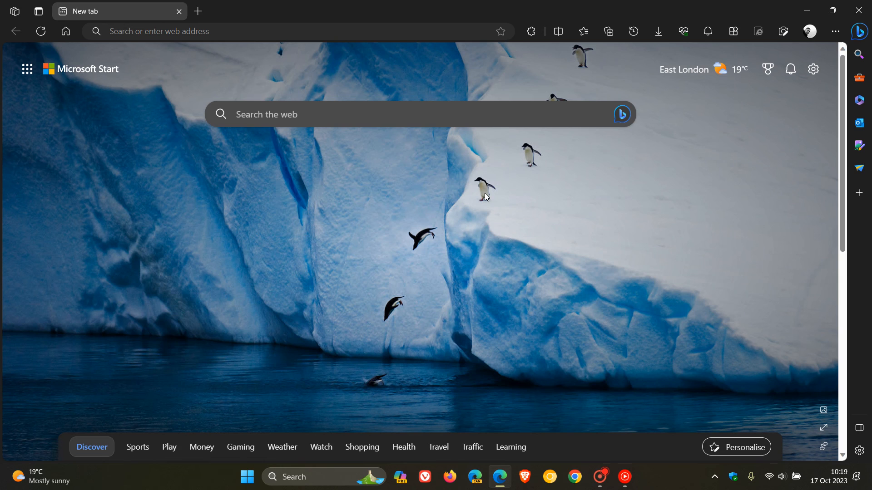